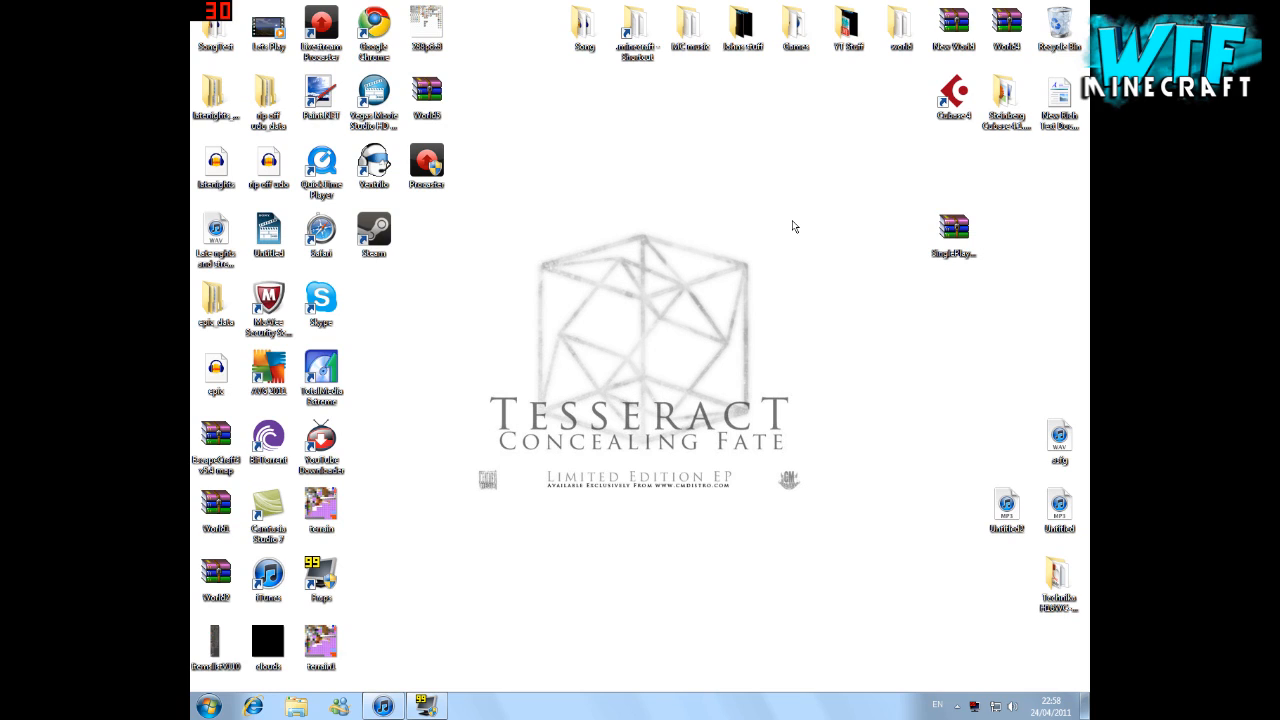
mouse_move(790, 302)
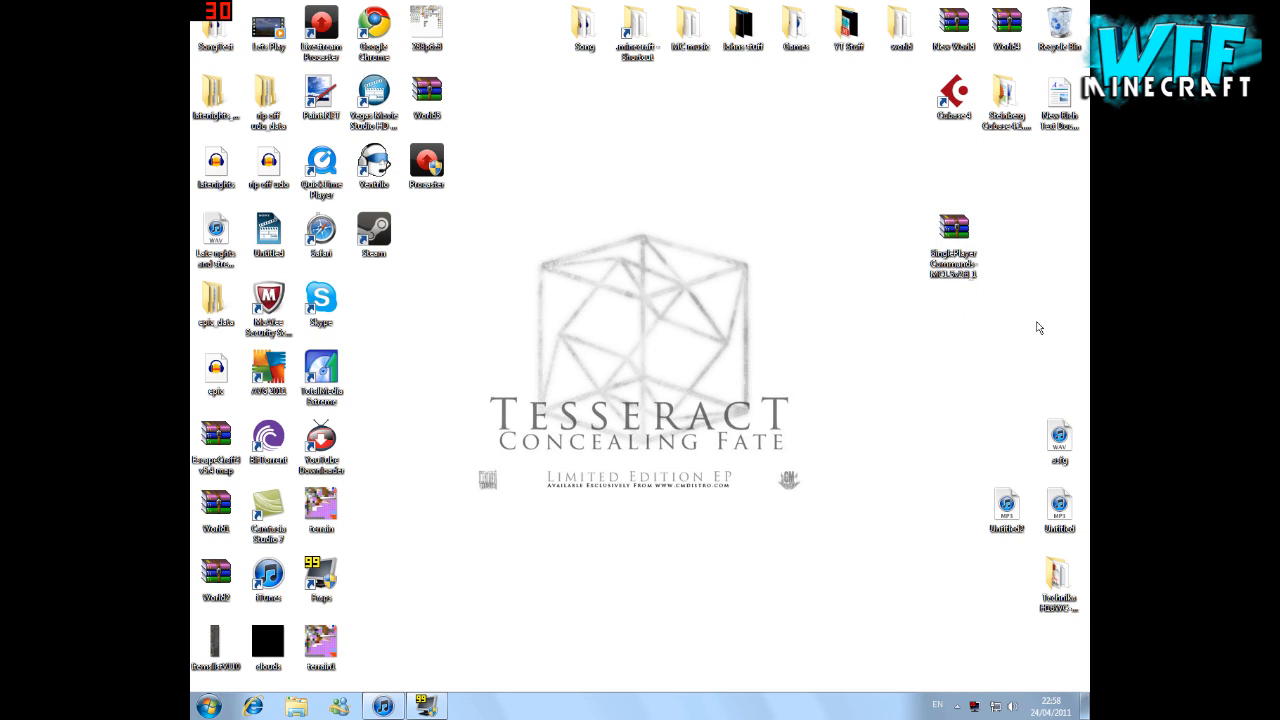
Select and re-select the Single Player Commands mod archive on the desktop
left_click(952, 240)
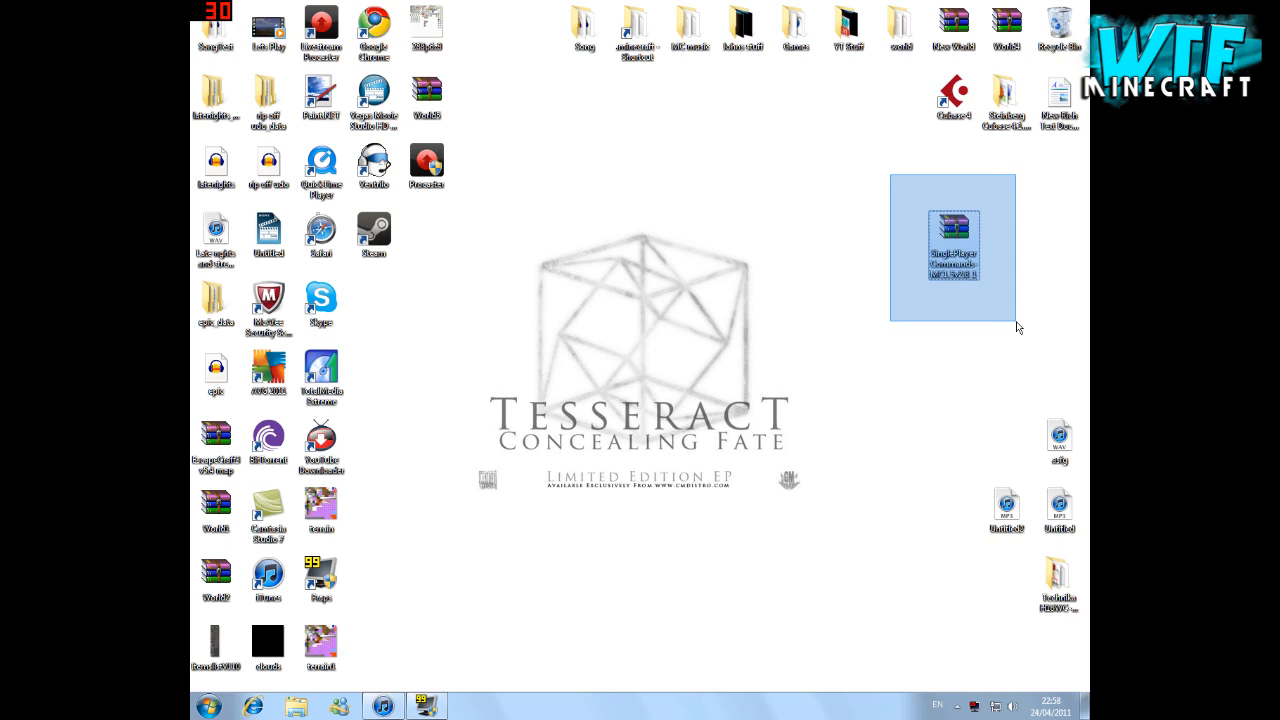
left_click(930, 328)
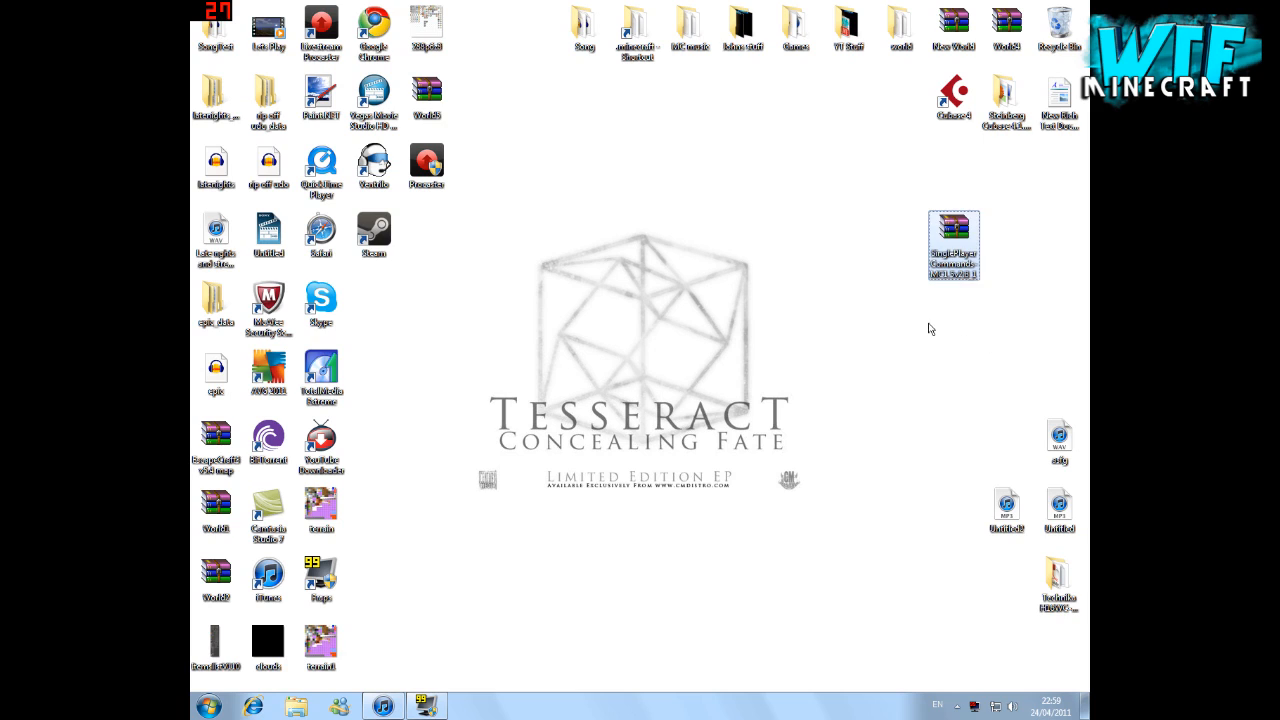
left_click(954, 244)
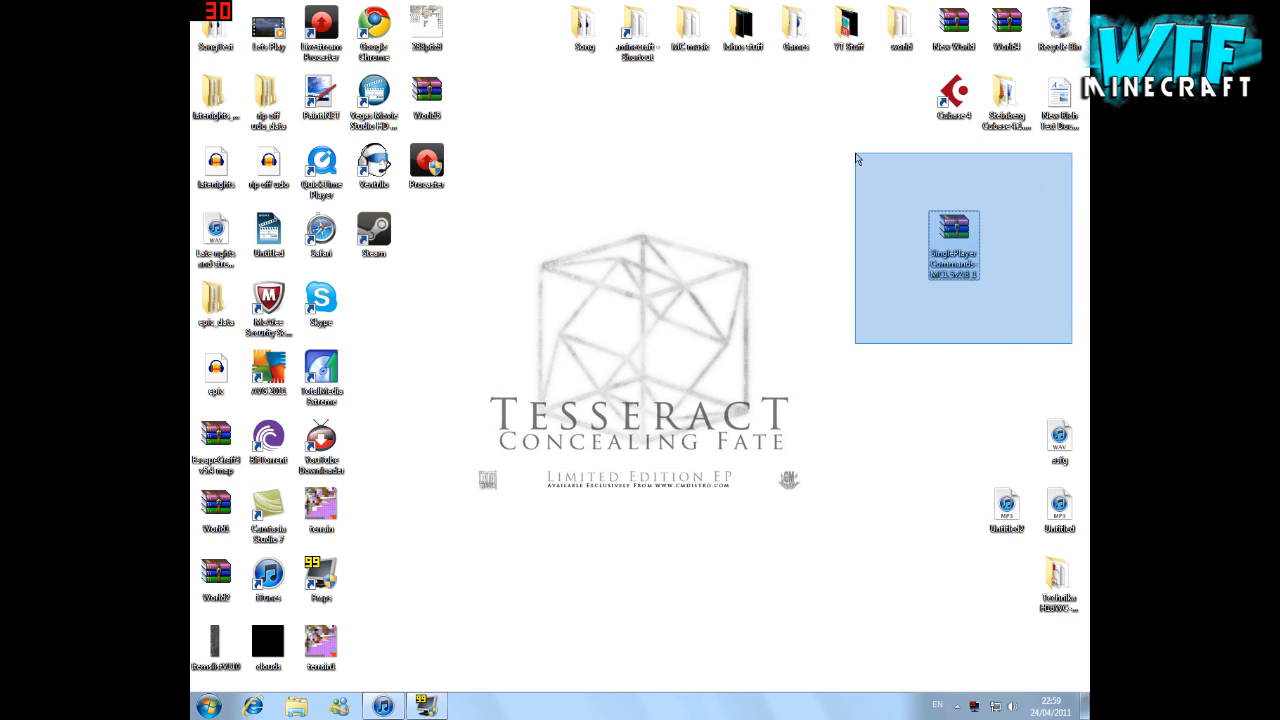
left_click(952, 244)
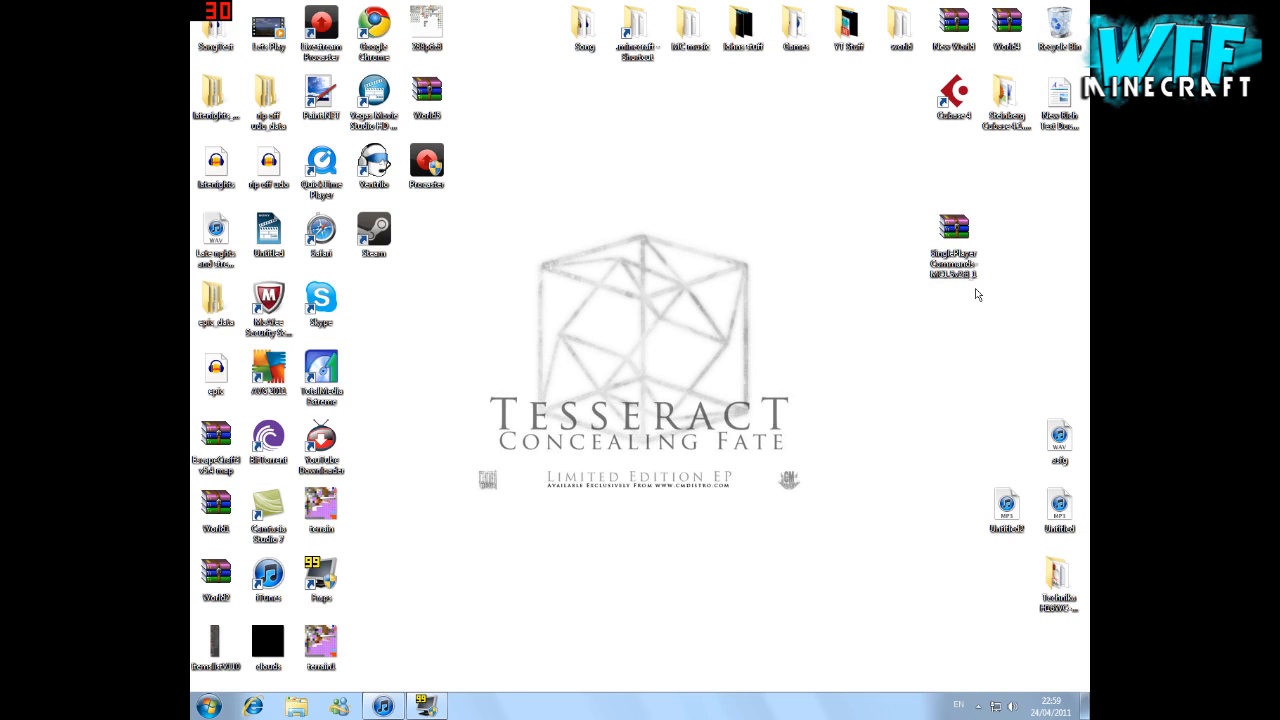
left_click(952, 228)
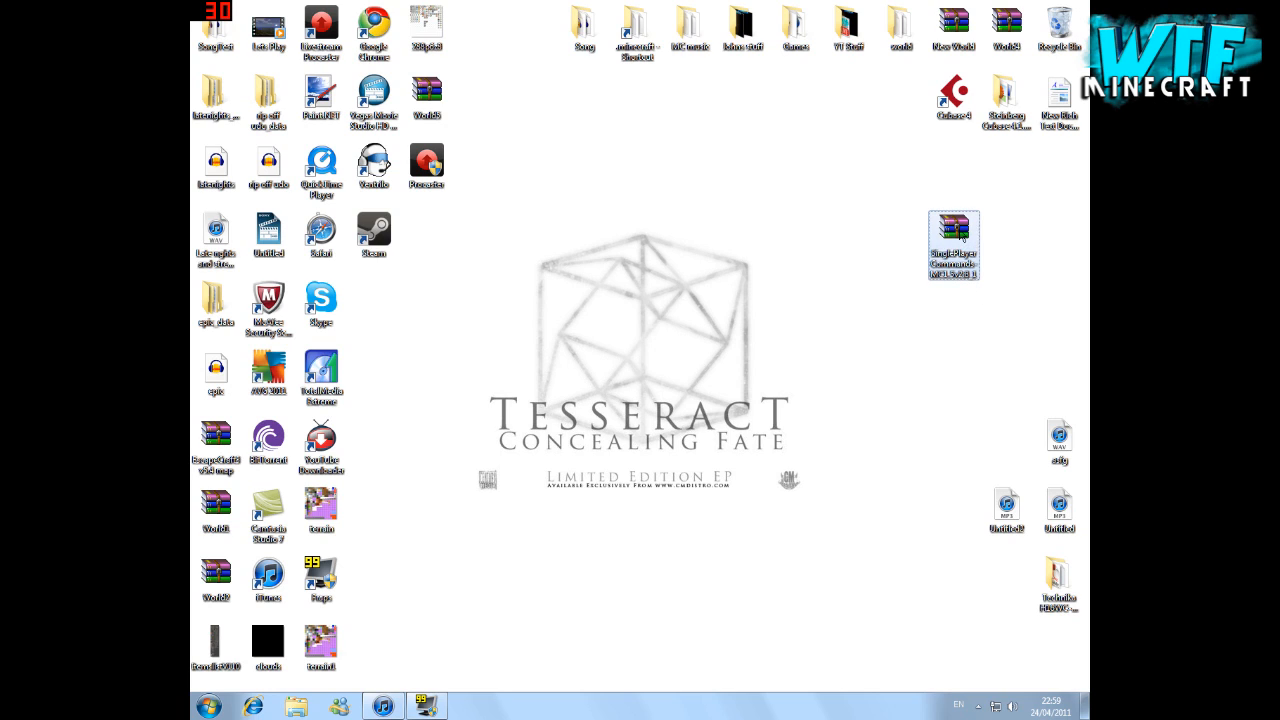
left_click(952, 244)
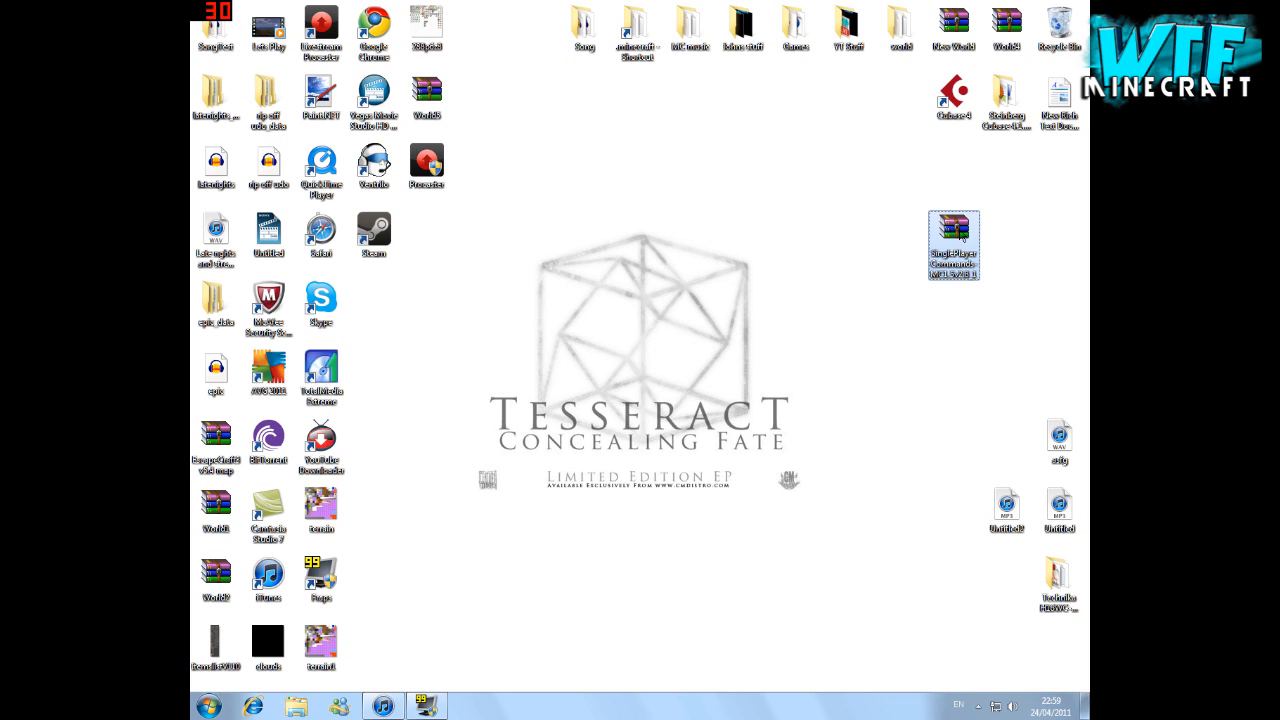
left_click(952, 238)
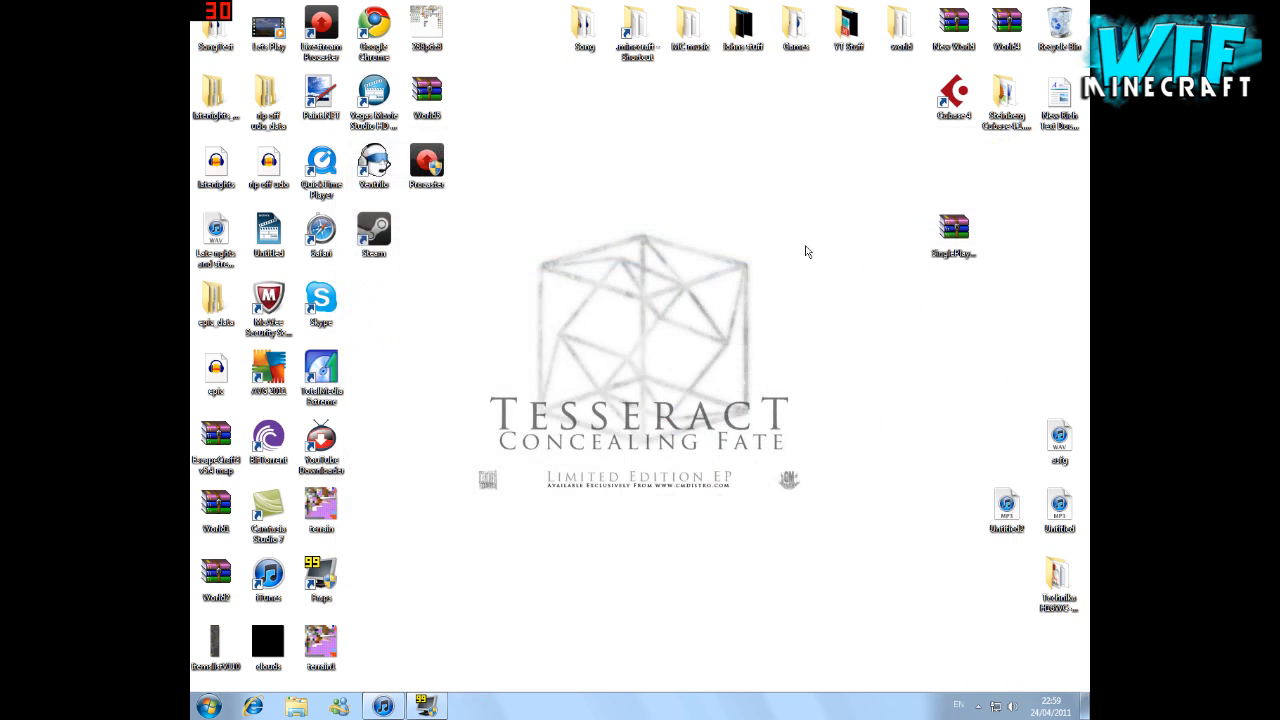
left_click(954, 226)
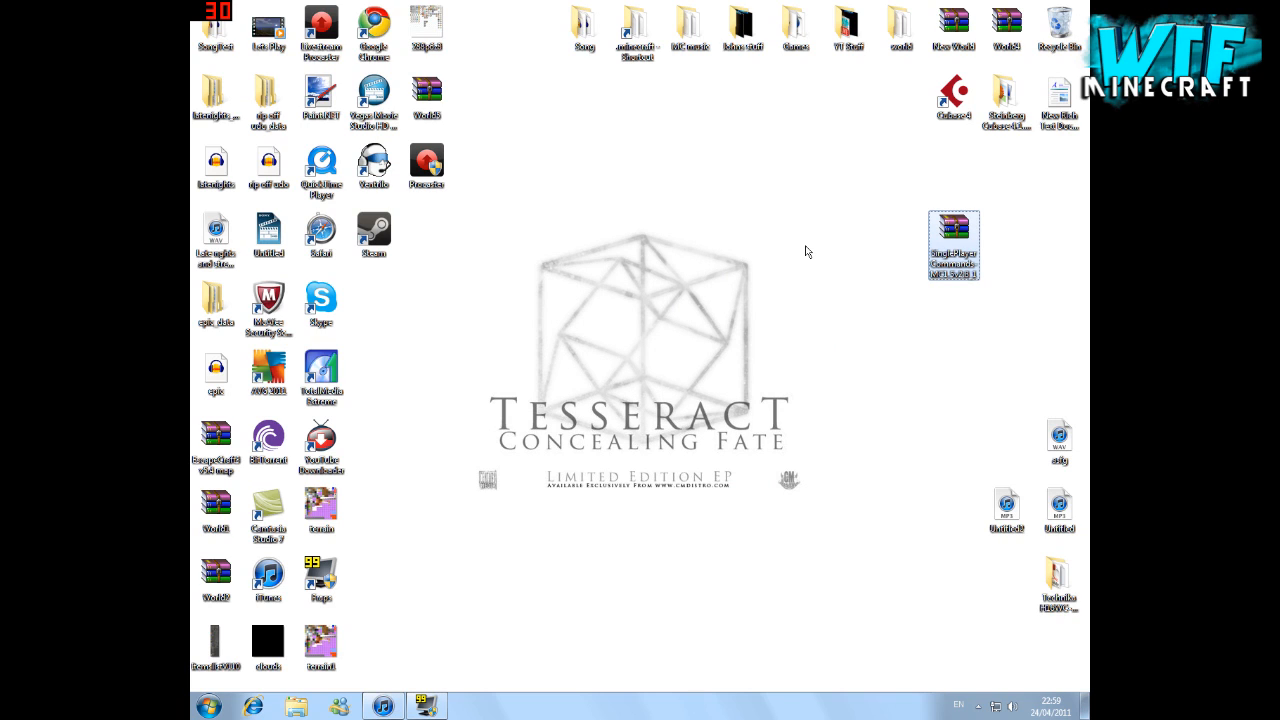
left_click(952, 240)
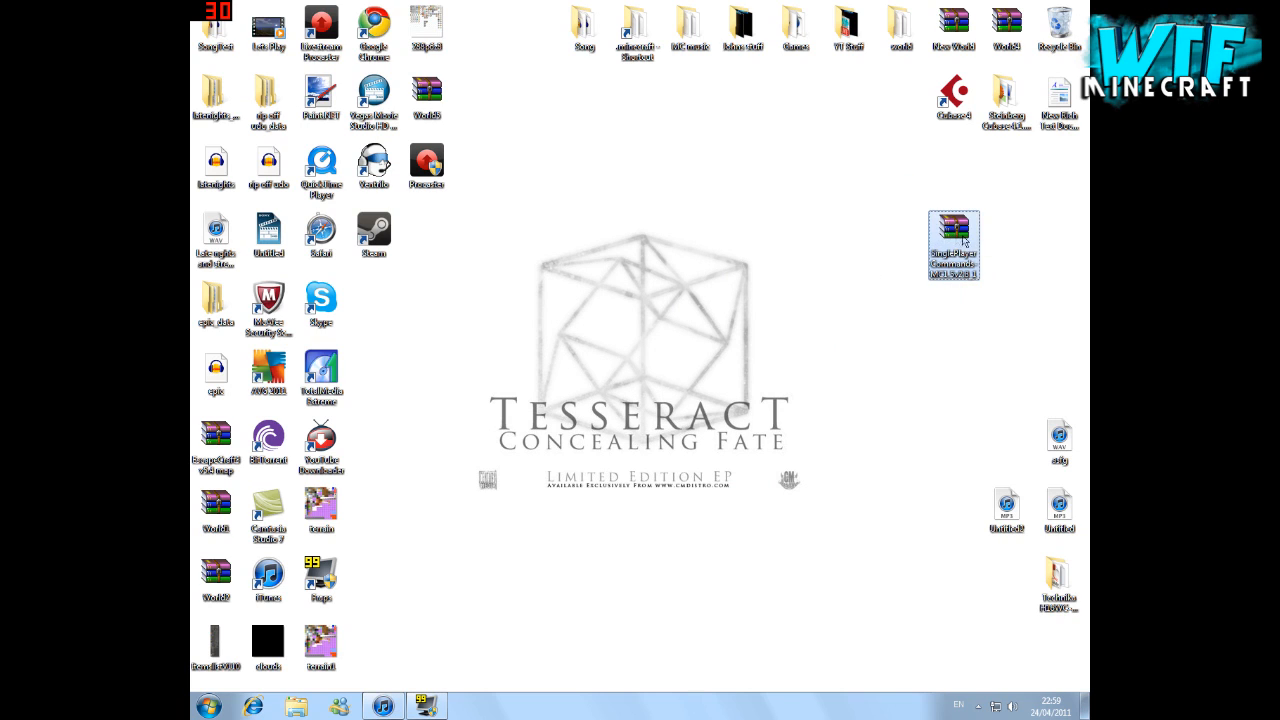
mouse_move(362, 578)
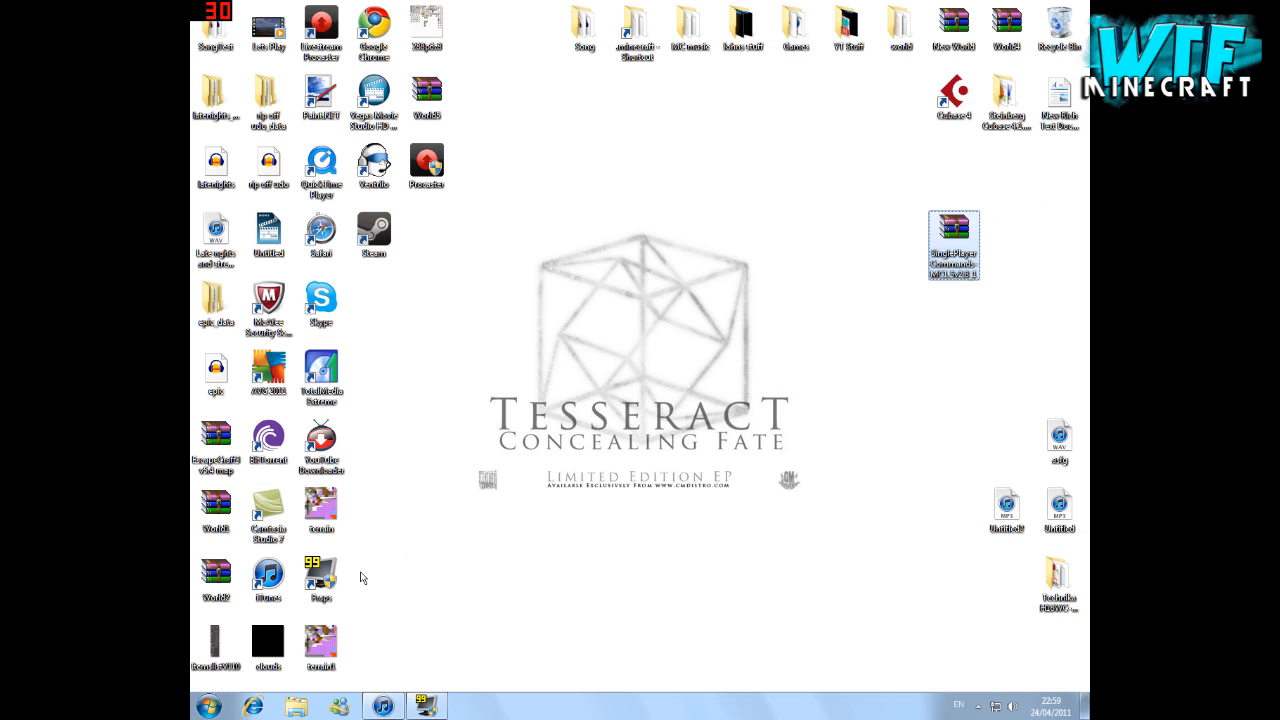
Launch the Run dialog from a Start menu search for 'run'
left_click(208, 706)
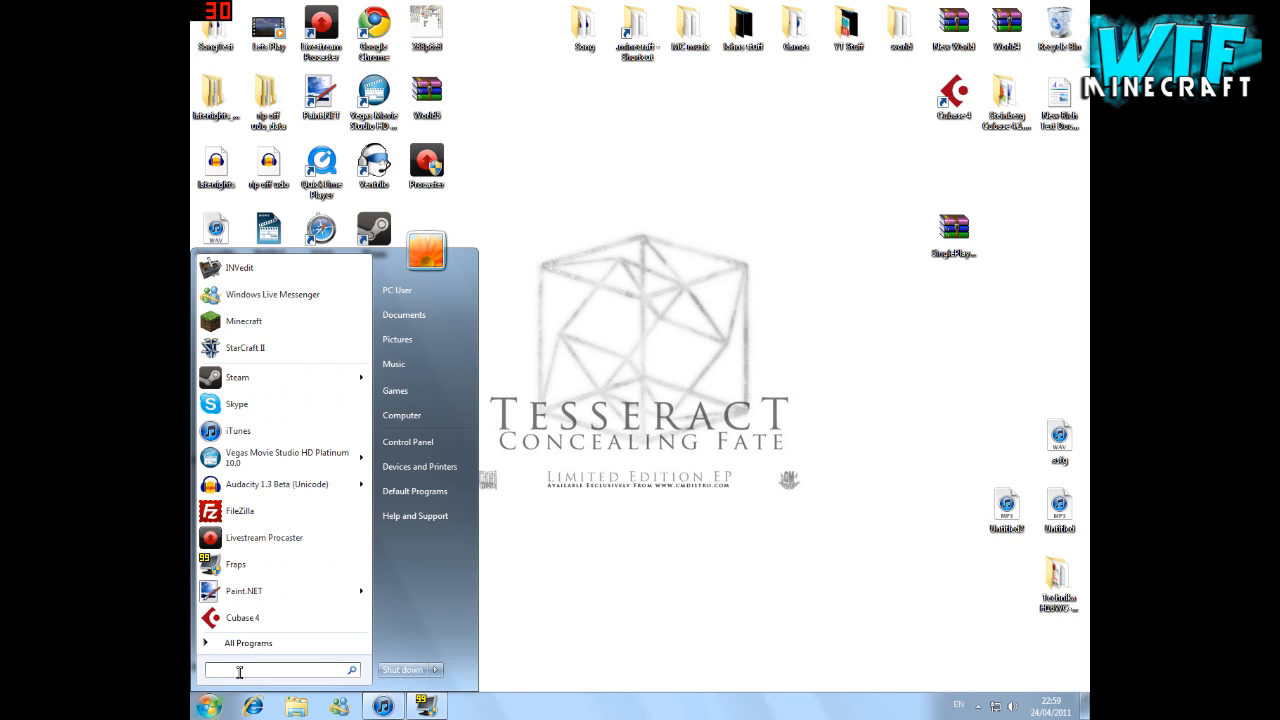
type("run")
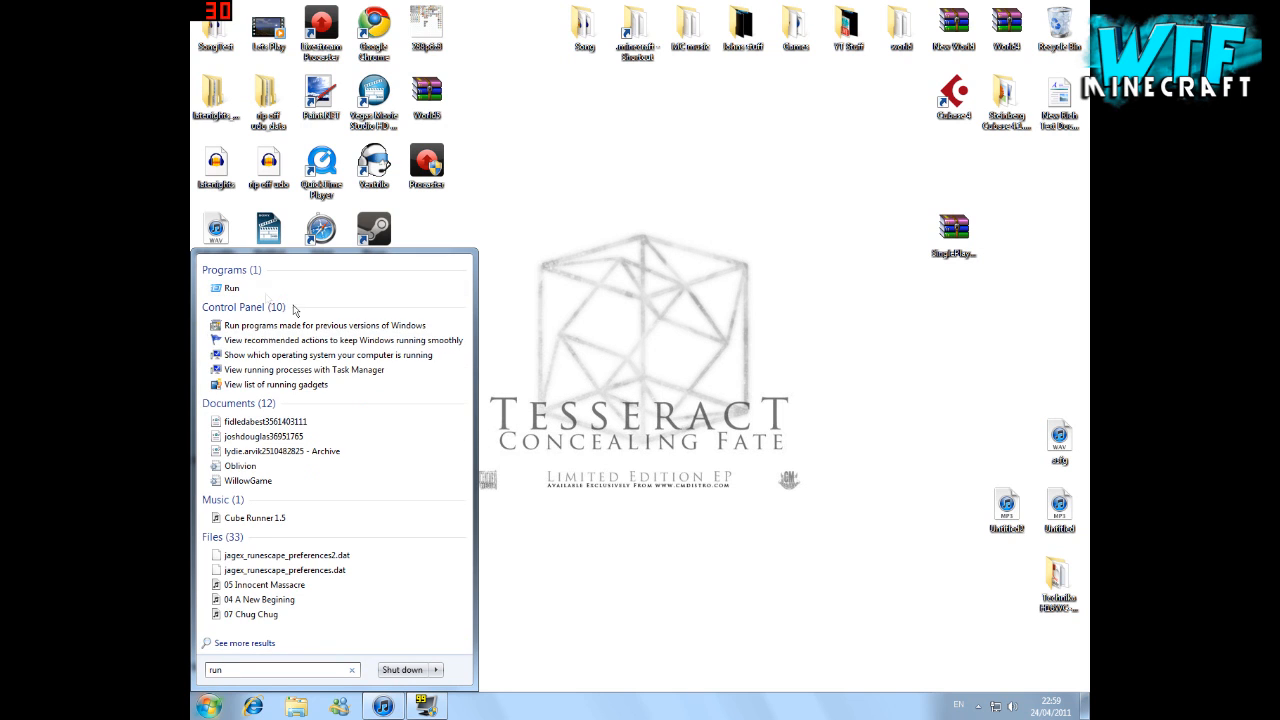
left_click(232, 288)
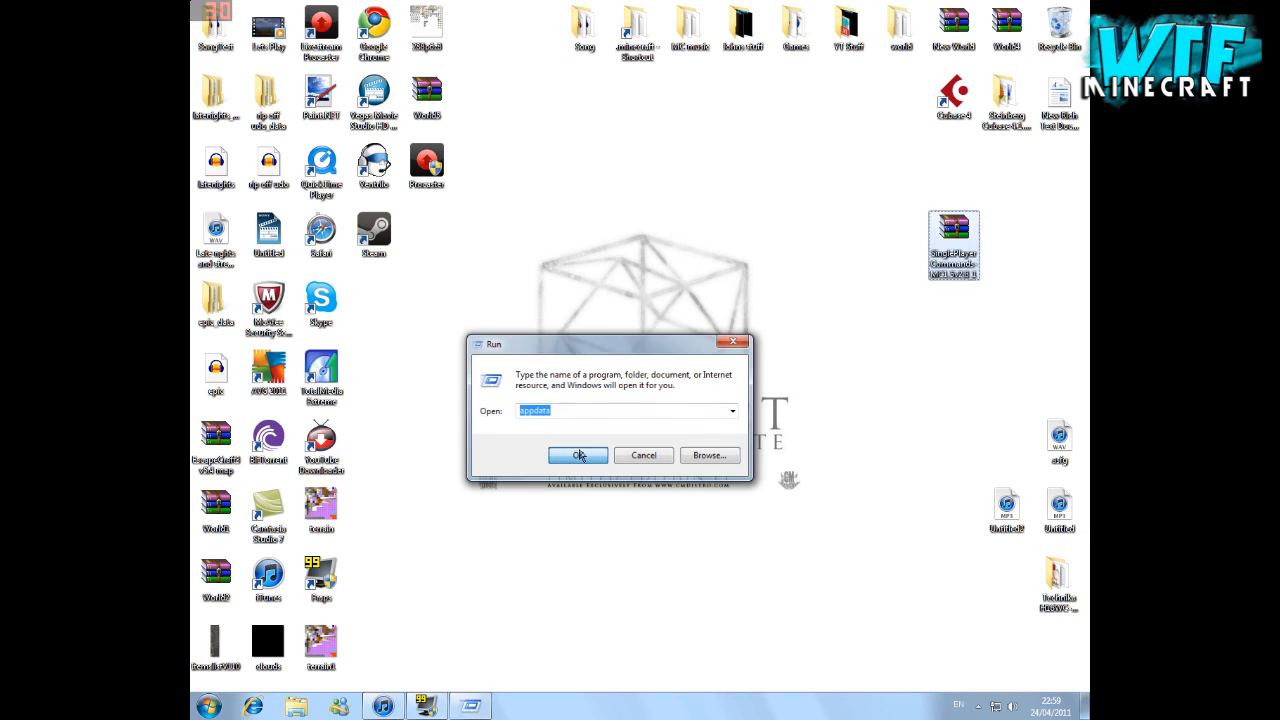
Navigate through AppData > Roaming > .minecraft into the bin folder
left_click(578, 456)
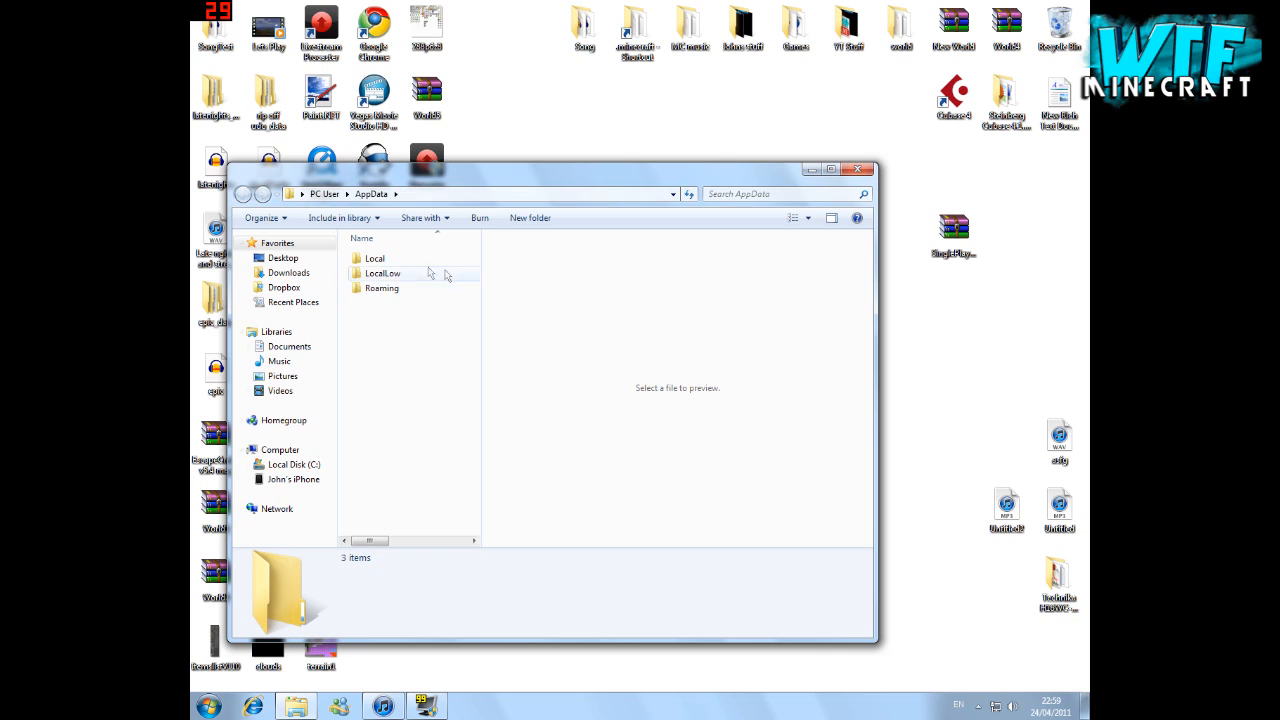
double_click(380, 288)
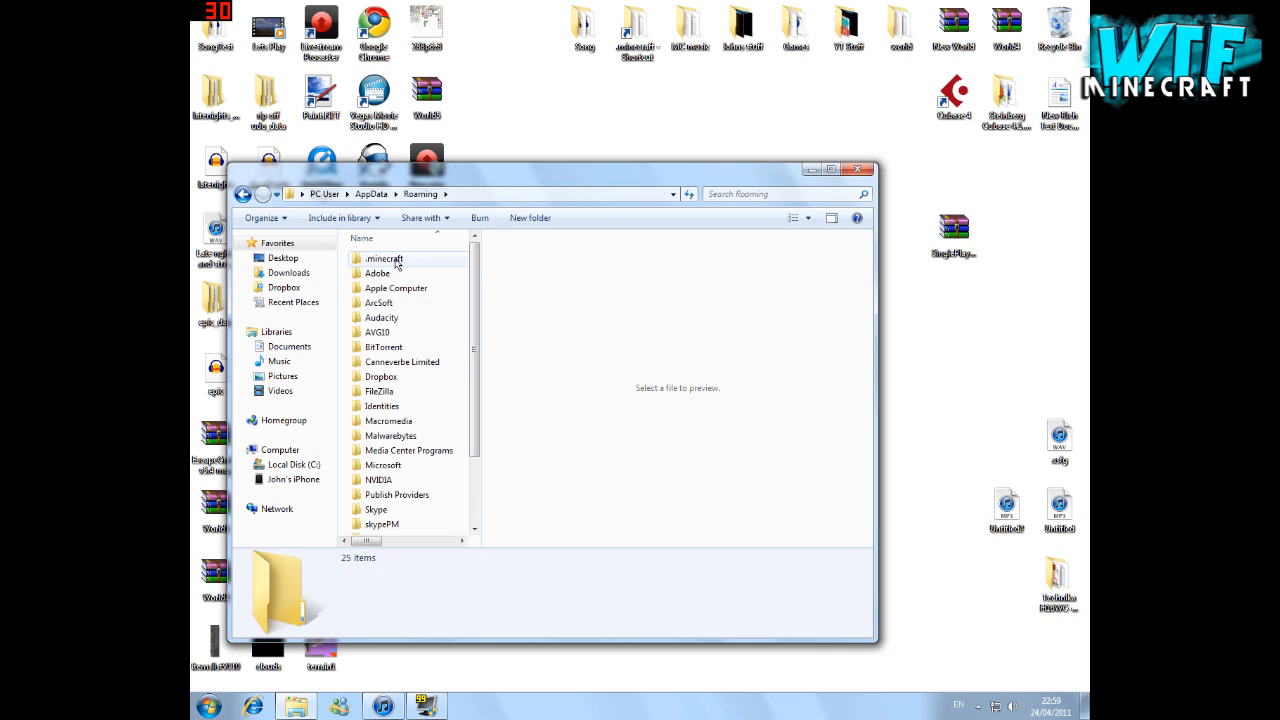
left_click(384, 258)
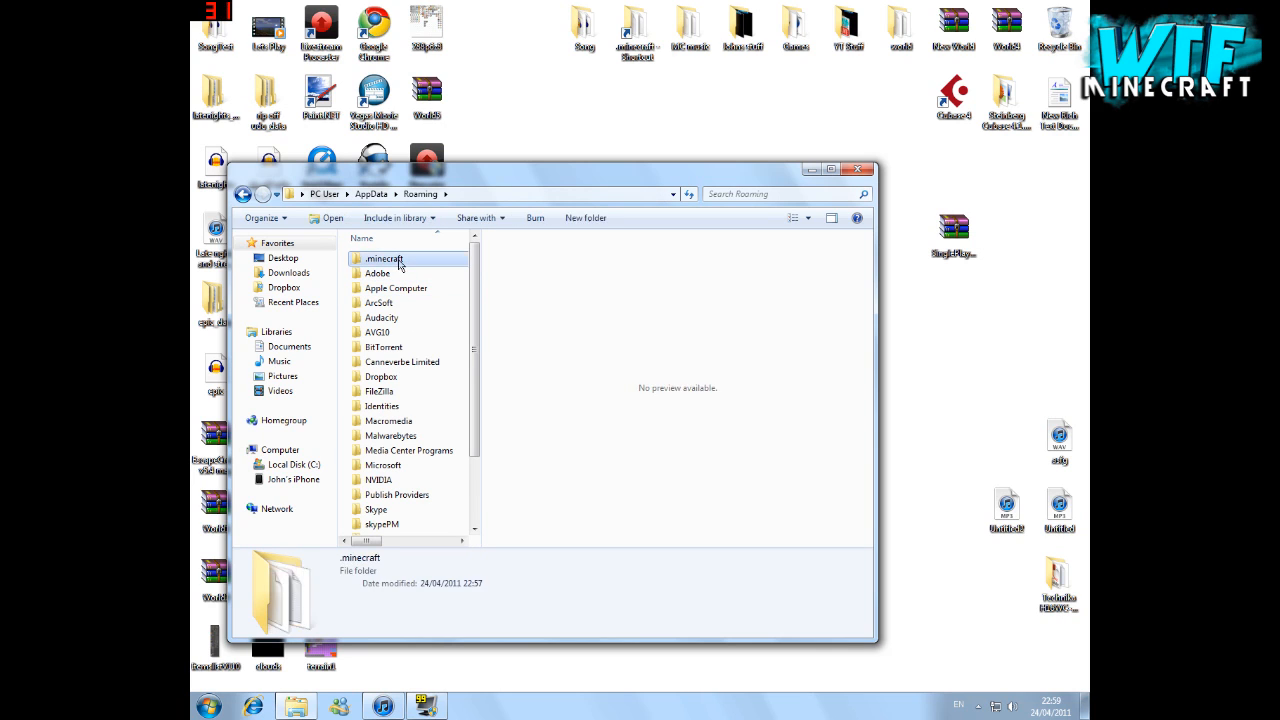
double_click(384, 258)
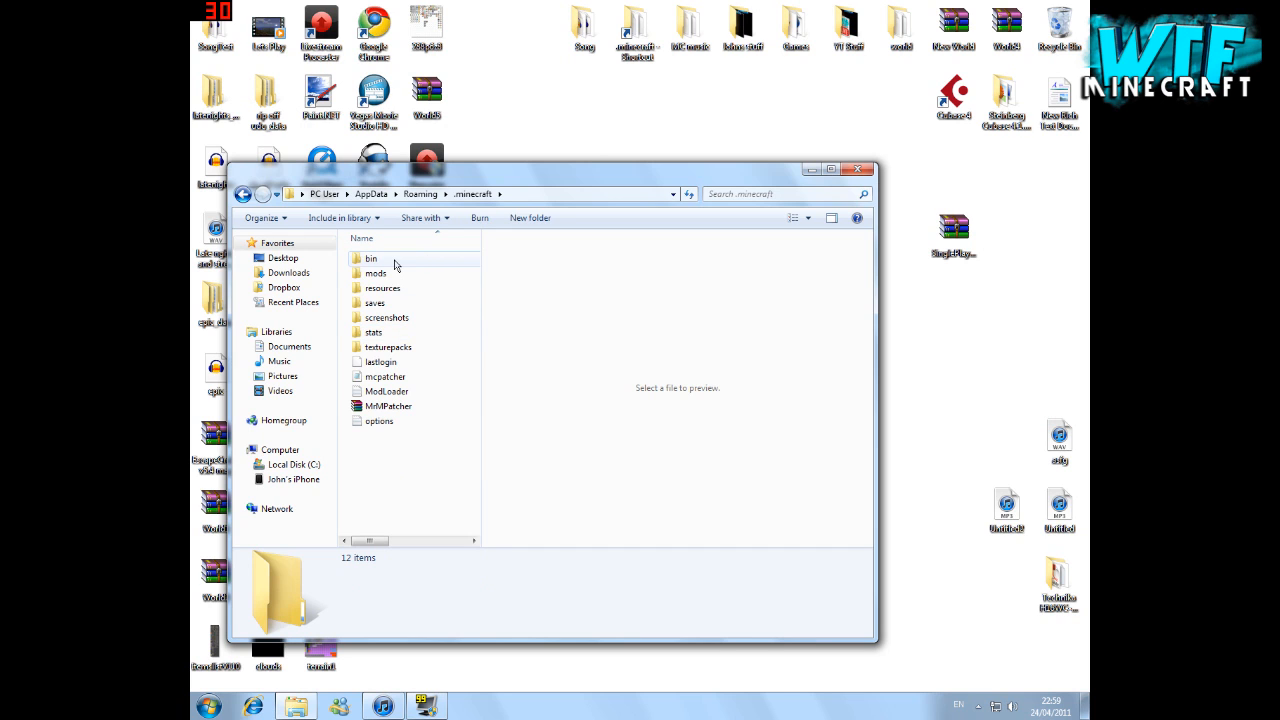
double_click(372, 258)
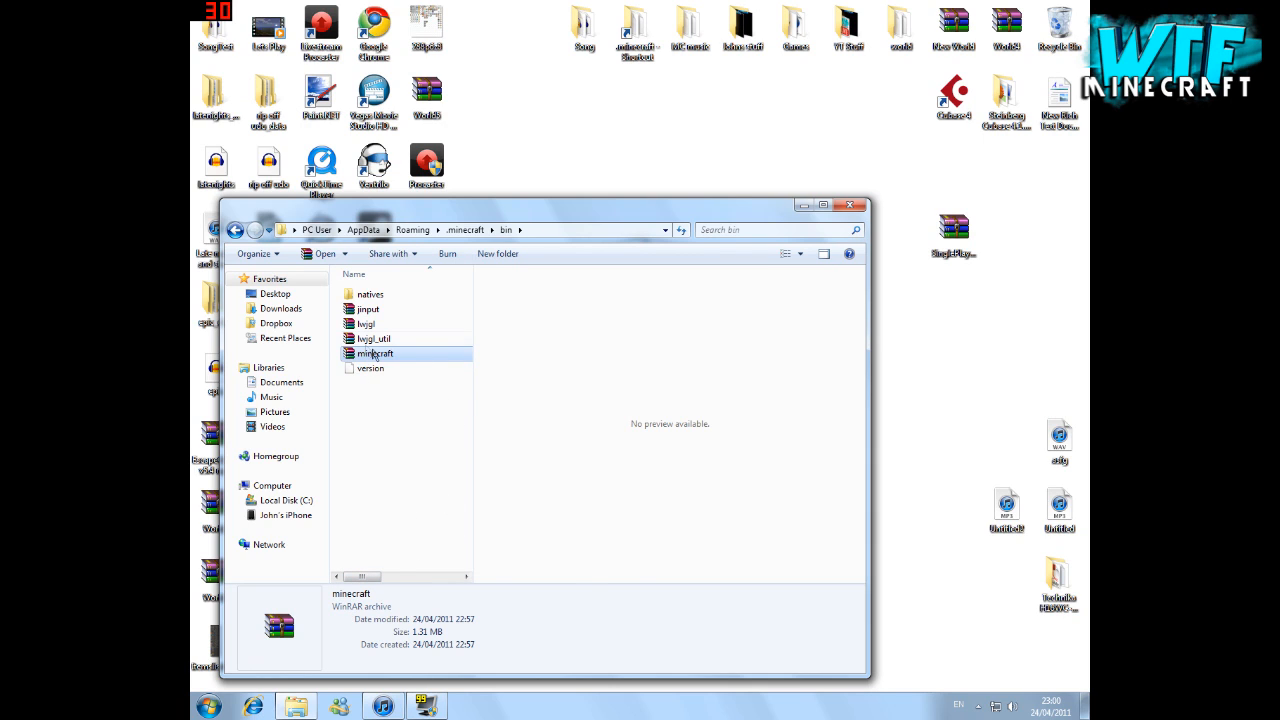
Open minecraft.jar with WinRAR archiver
right_click(376, 352)
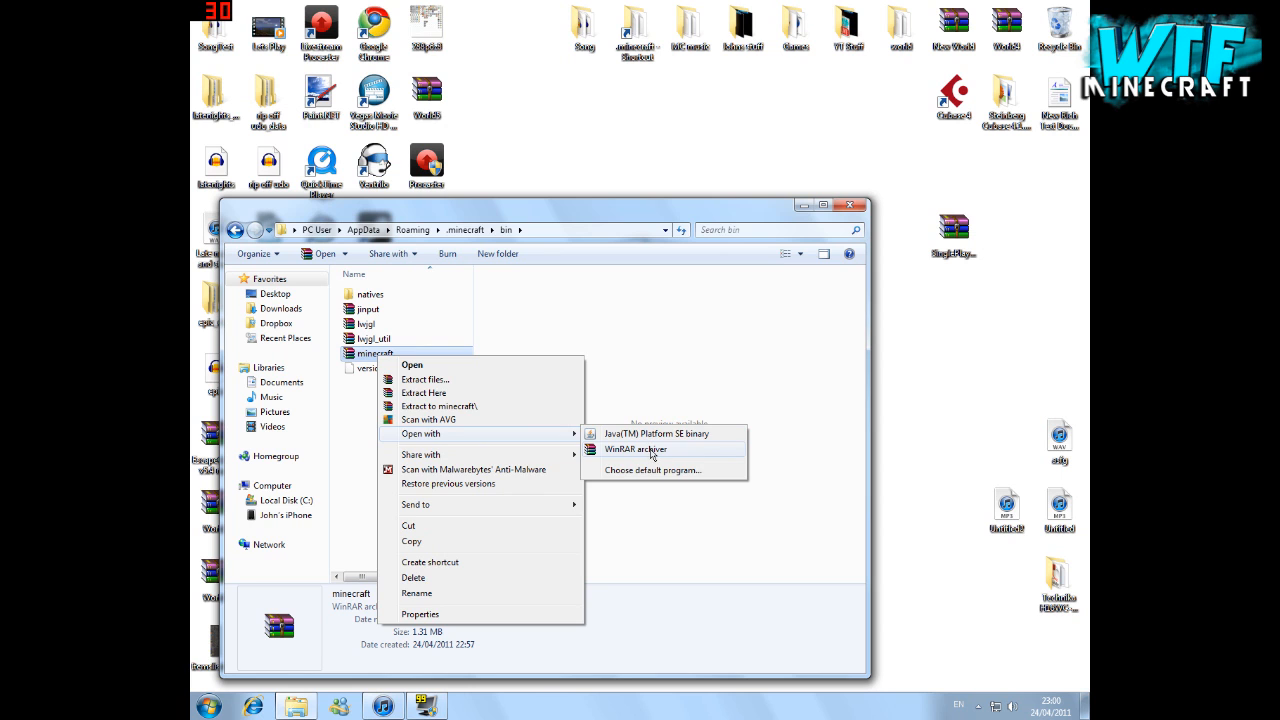
left_click(634, 448)
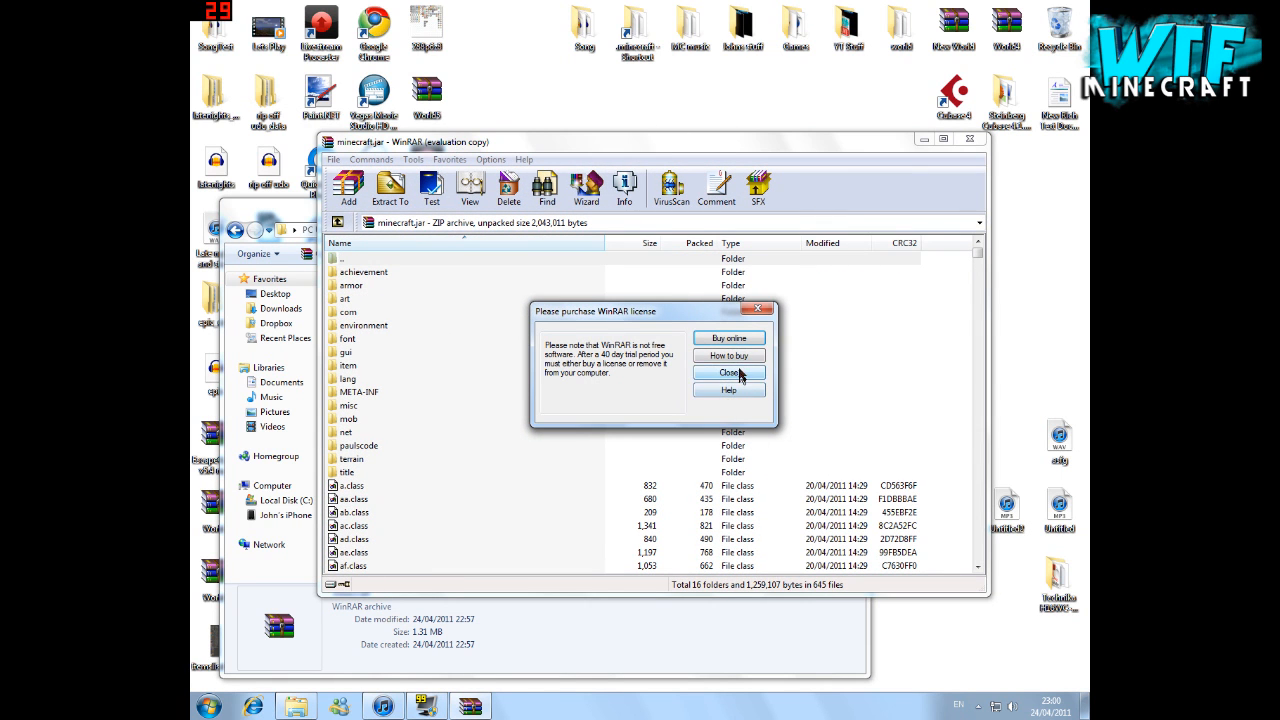
Dismiss the licence reminders and open the SinglePlayerCommands zip alongside
left_click(728, 374)
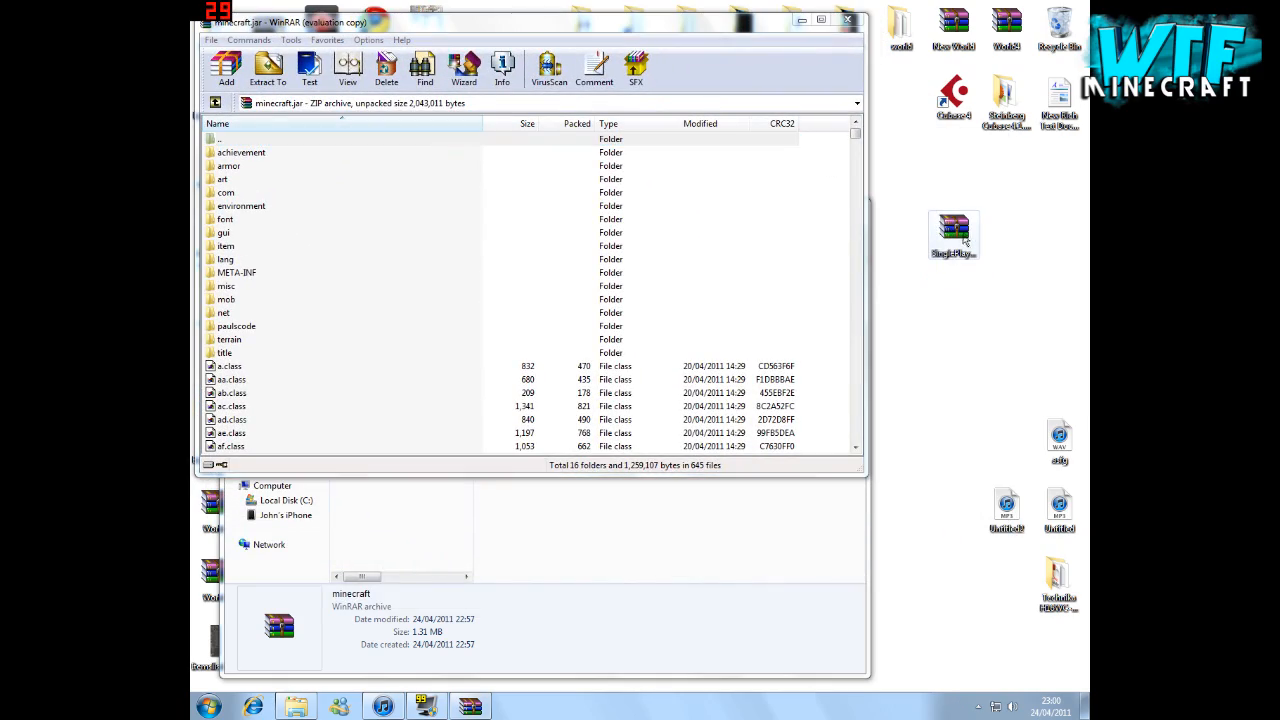
double_click(954, 230)
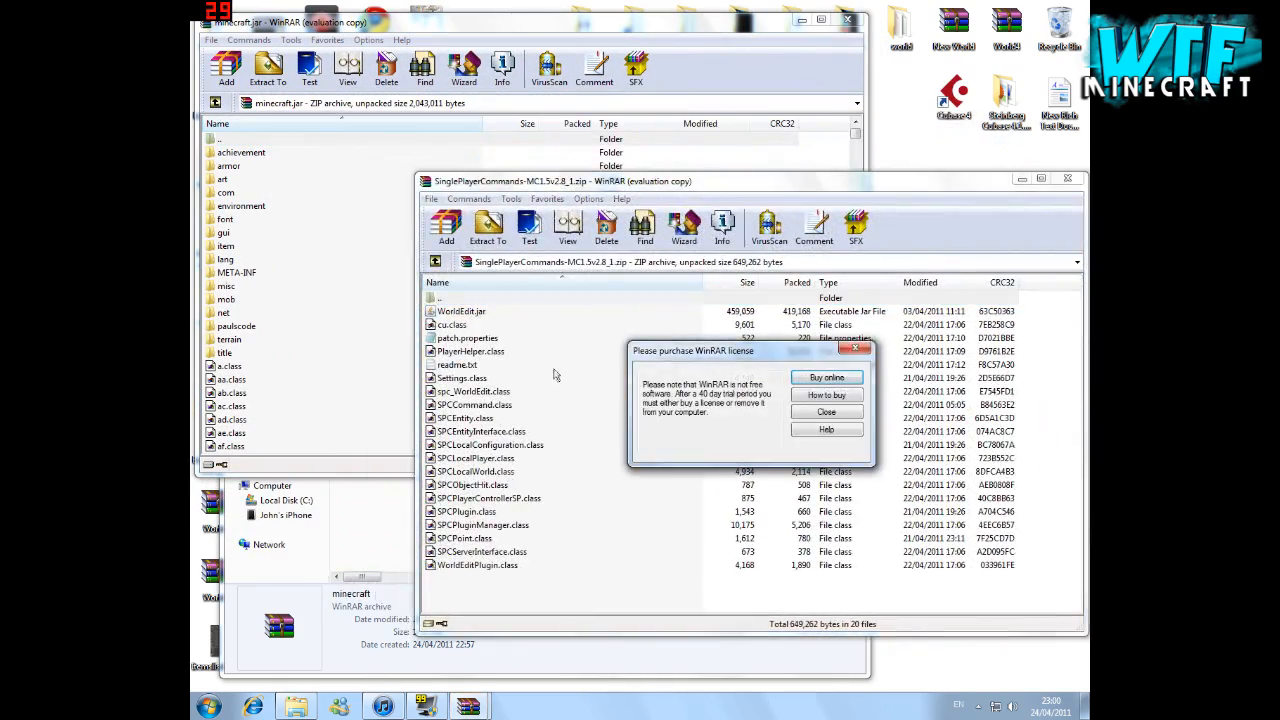
left_click(826, 412)
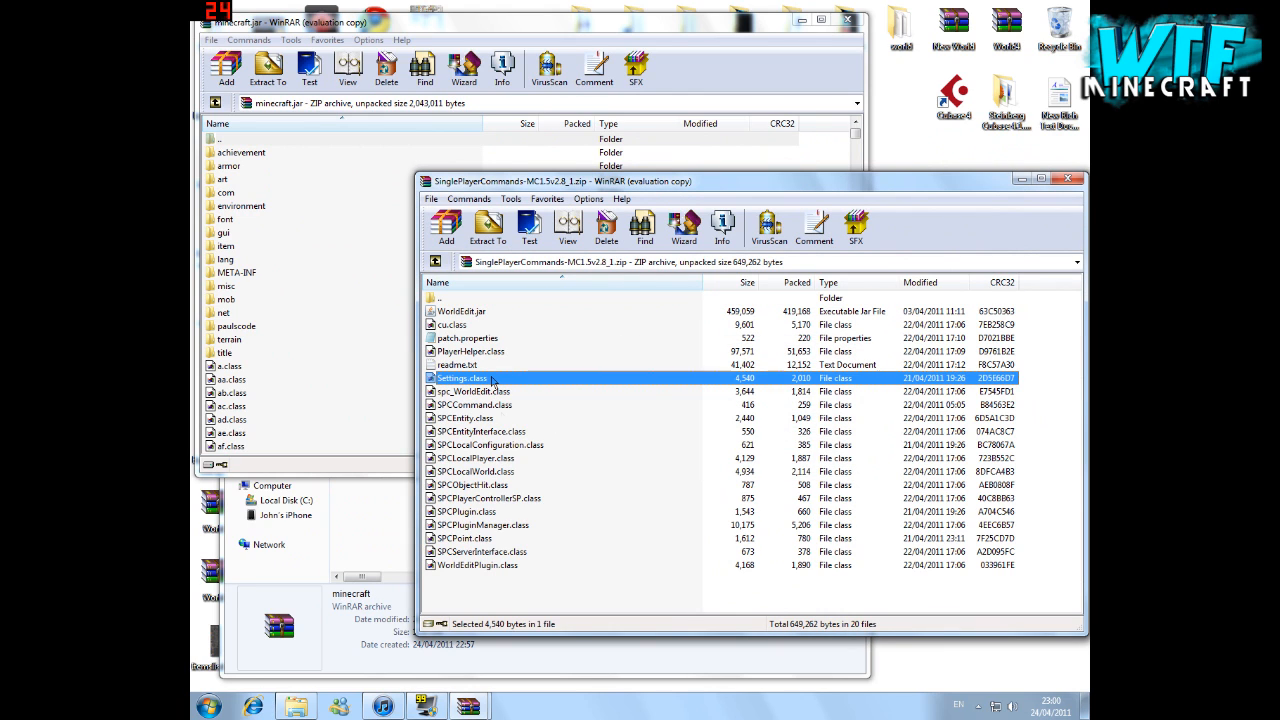
Add the mod's selected class files into minecraft.jar and confirm
left_click(476, 564)
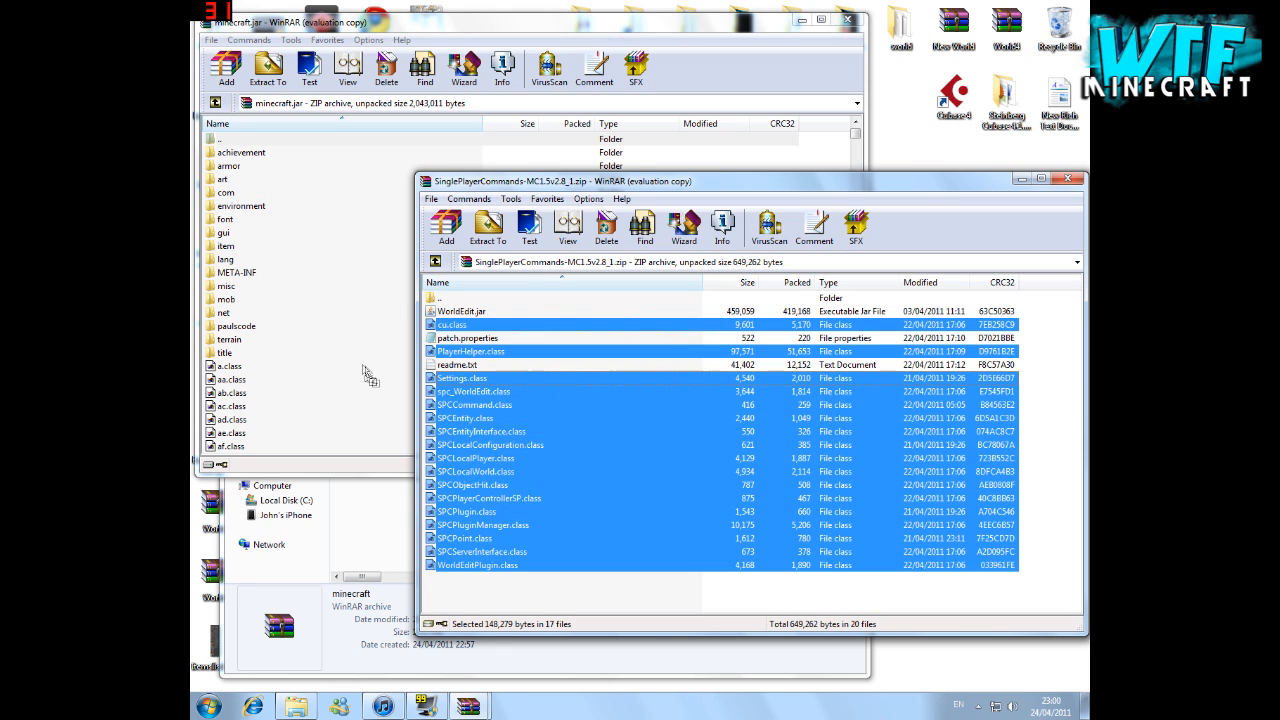
left_click(488, 228)
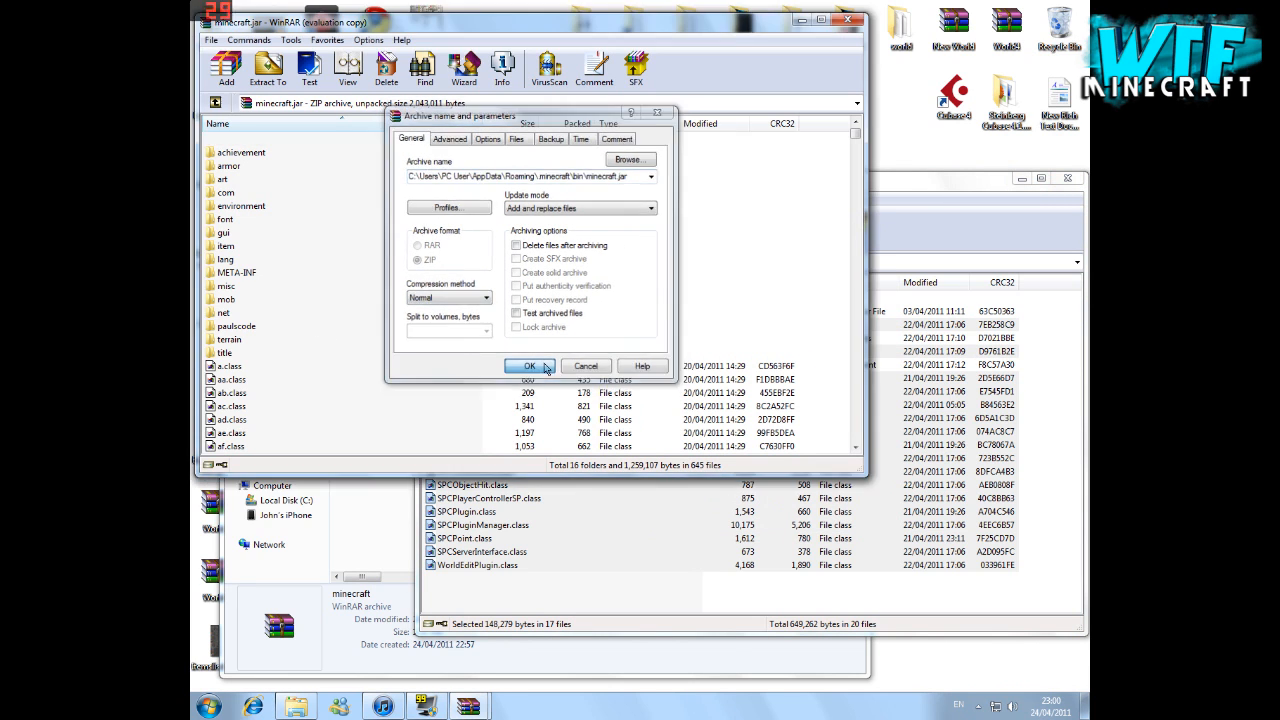
left_click(530, 364)
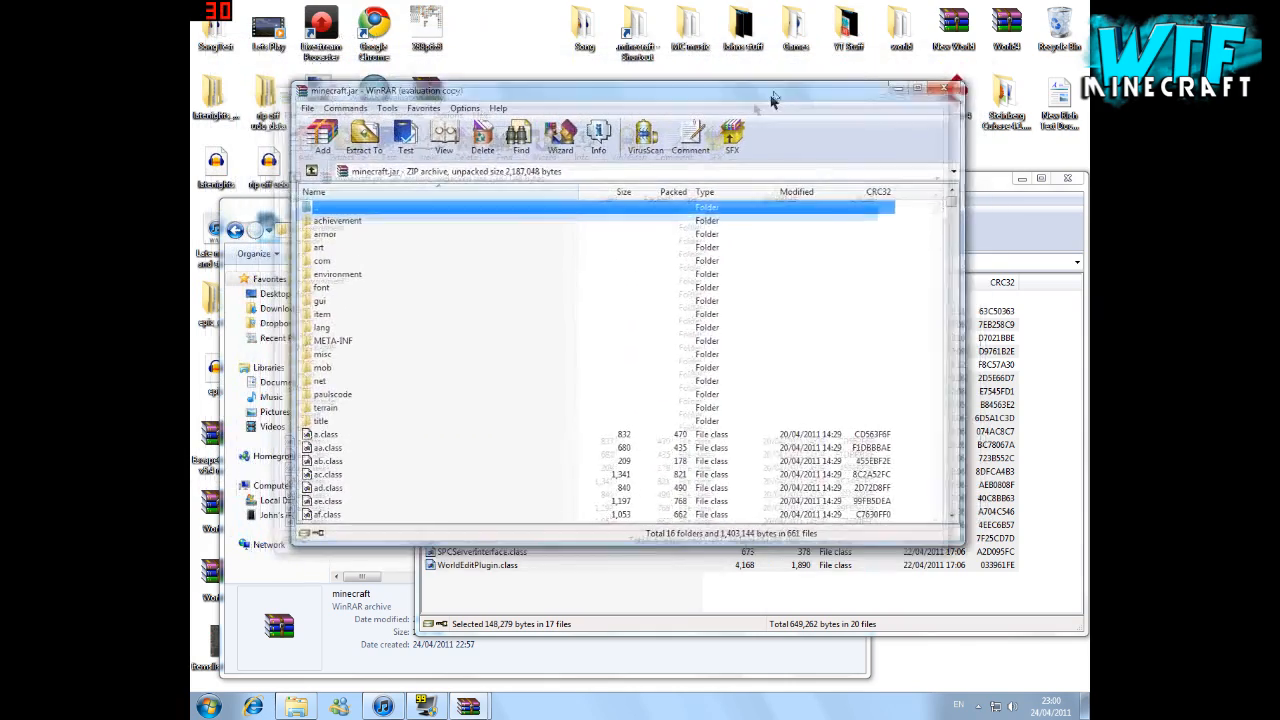
Select META-INF in minecraft.jar, then close both WinRAR archive windows
left_click(332, 334)
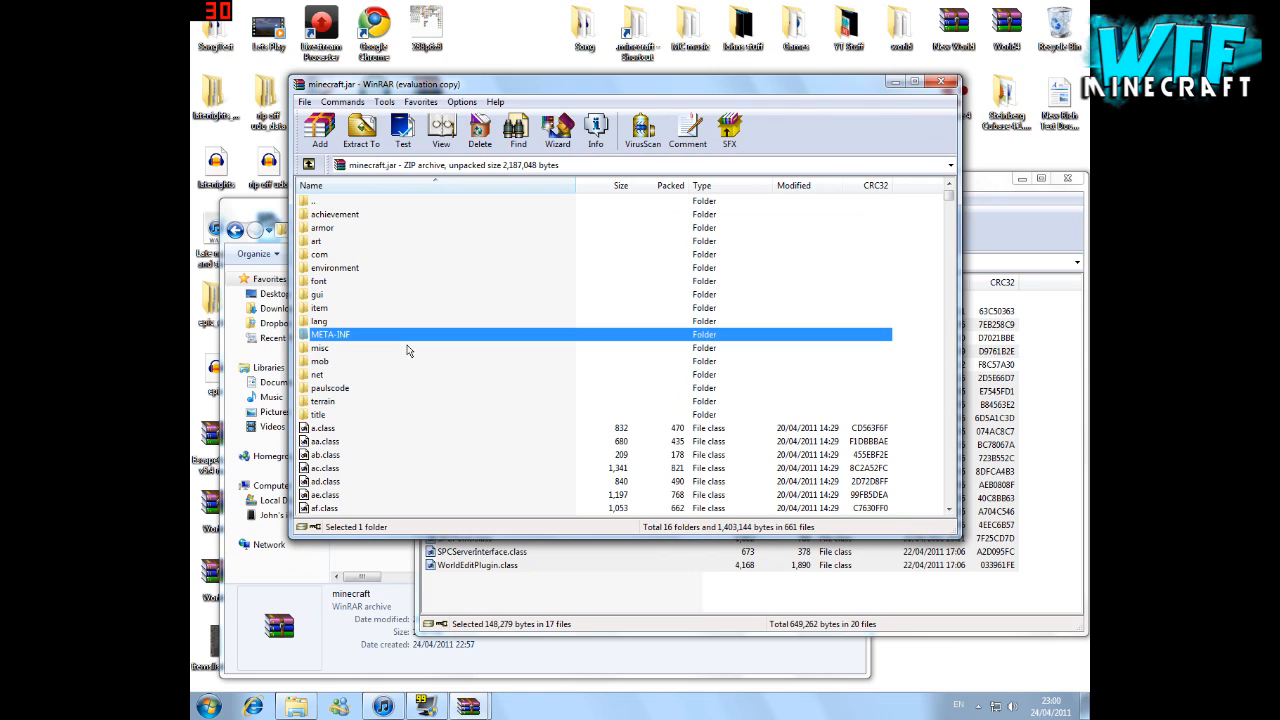
left_click(480, 130)
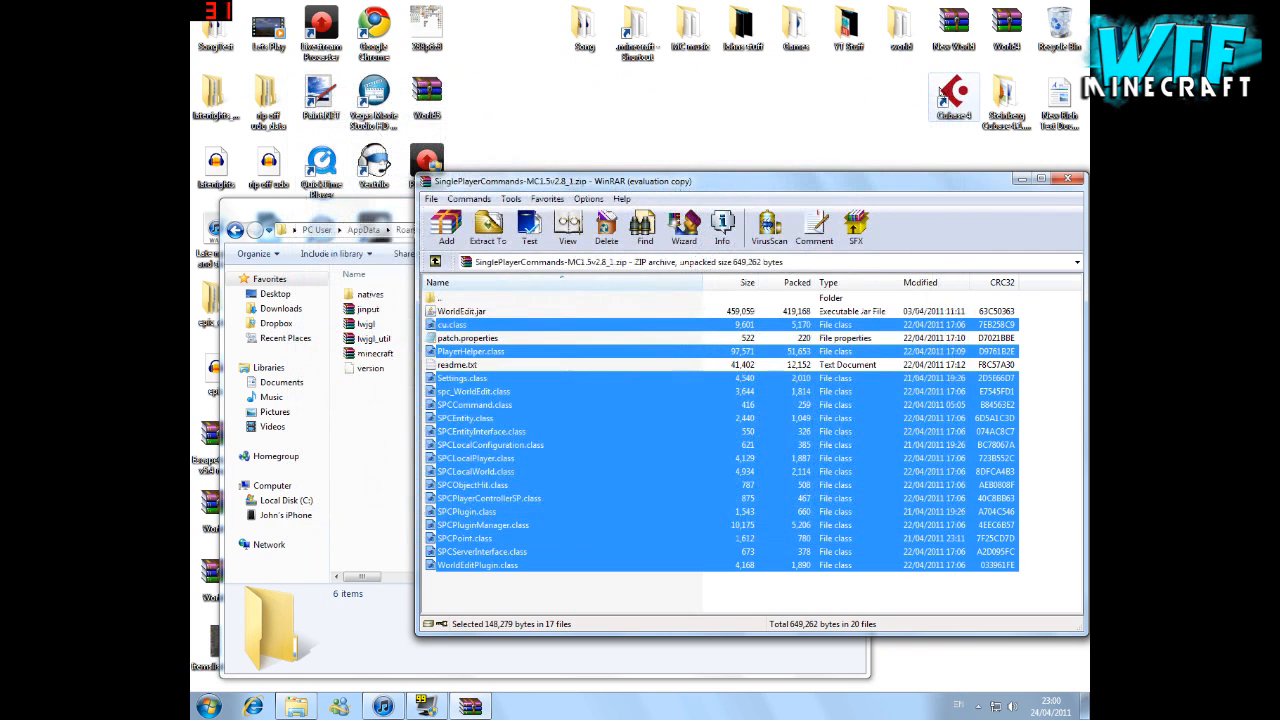
left_click(462, 312)
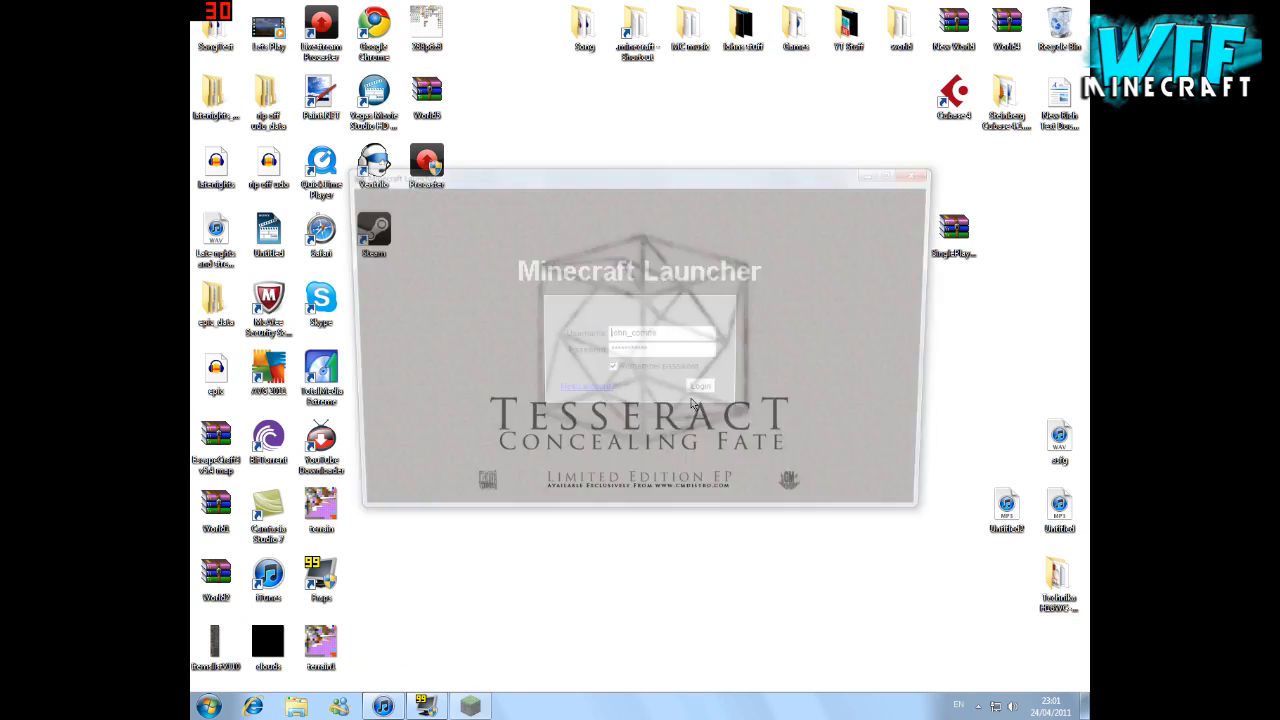
Log in through the Minecraft Launcher and play the selected saved world
left_click(700, 384)
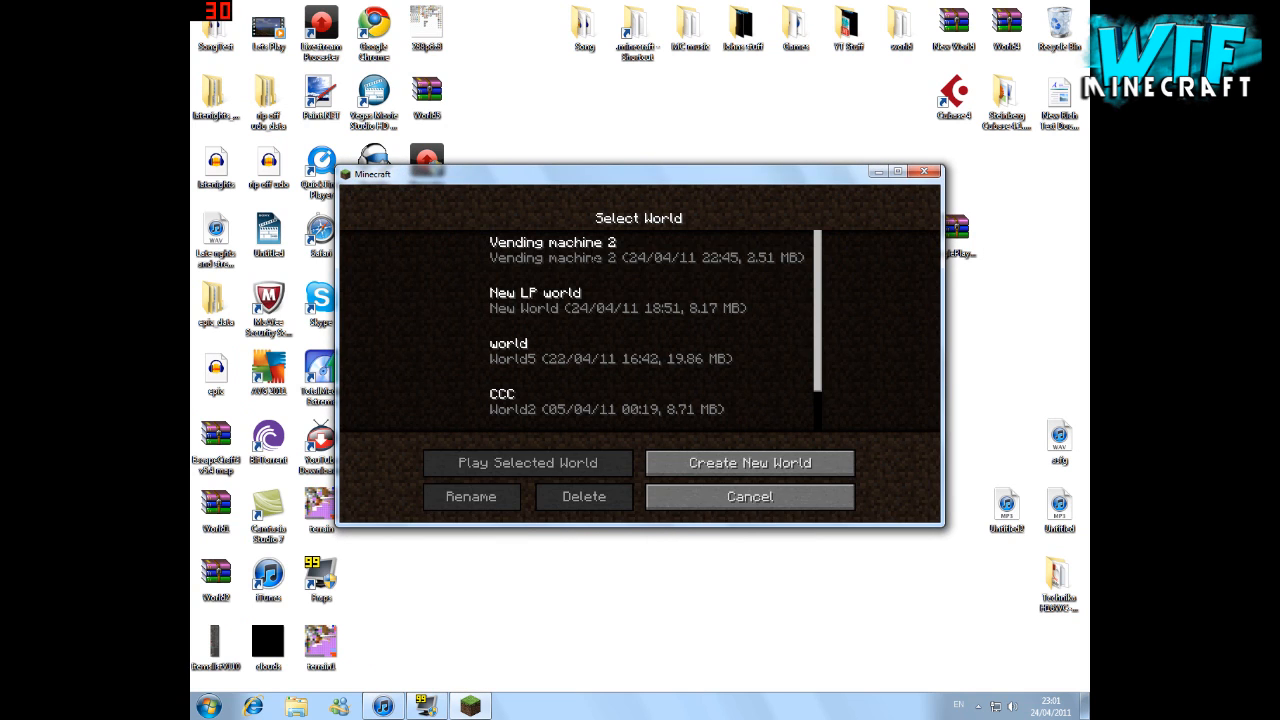
left_click(528, 462)
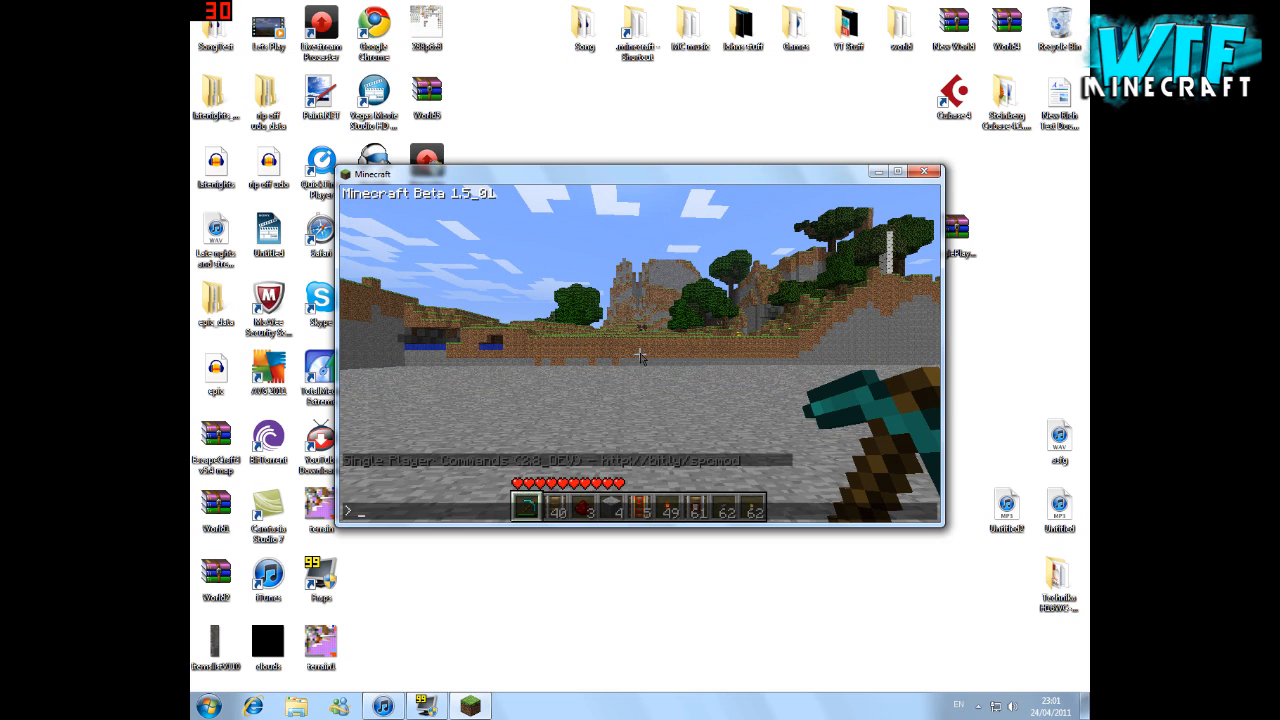
Run the chat commands 'time night' and 'spawn creeper 5'
type("time n")
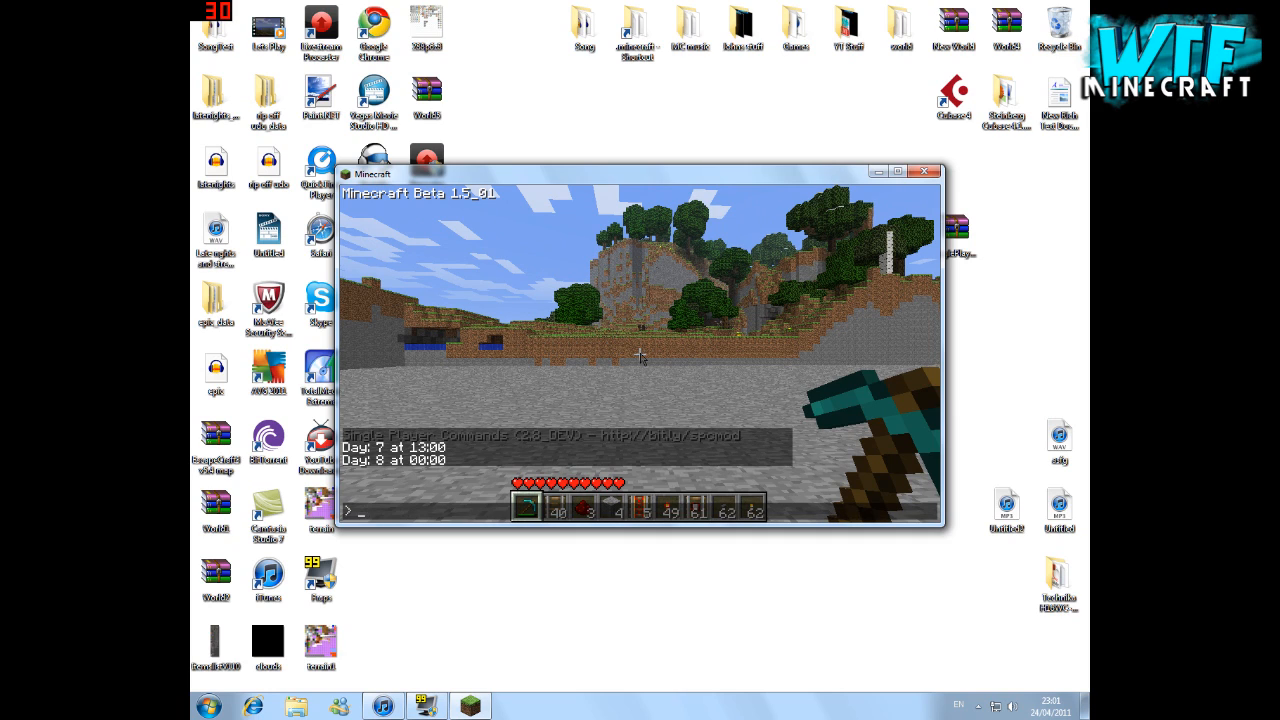
type("spawn creeper 5")
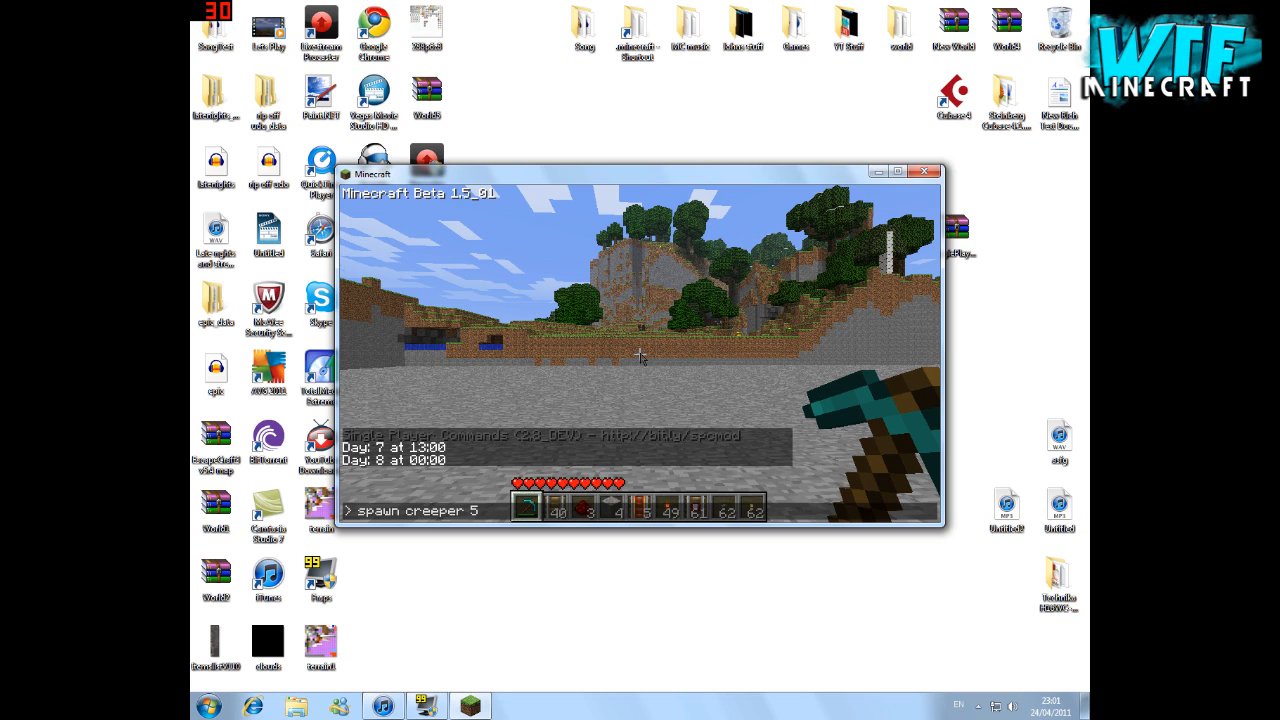
key("enter")
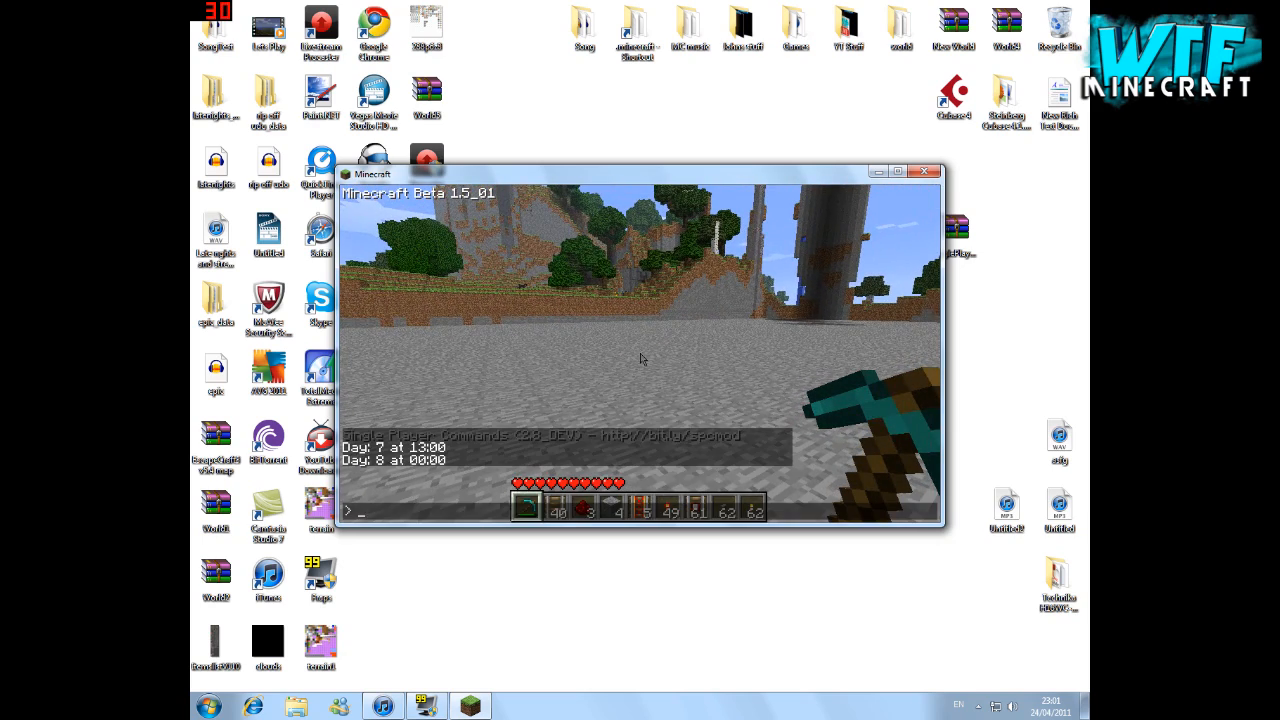
Enter the 'instantmine' command to toggle instant mining off
type("instna")
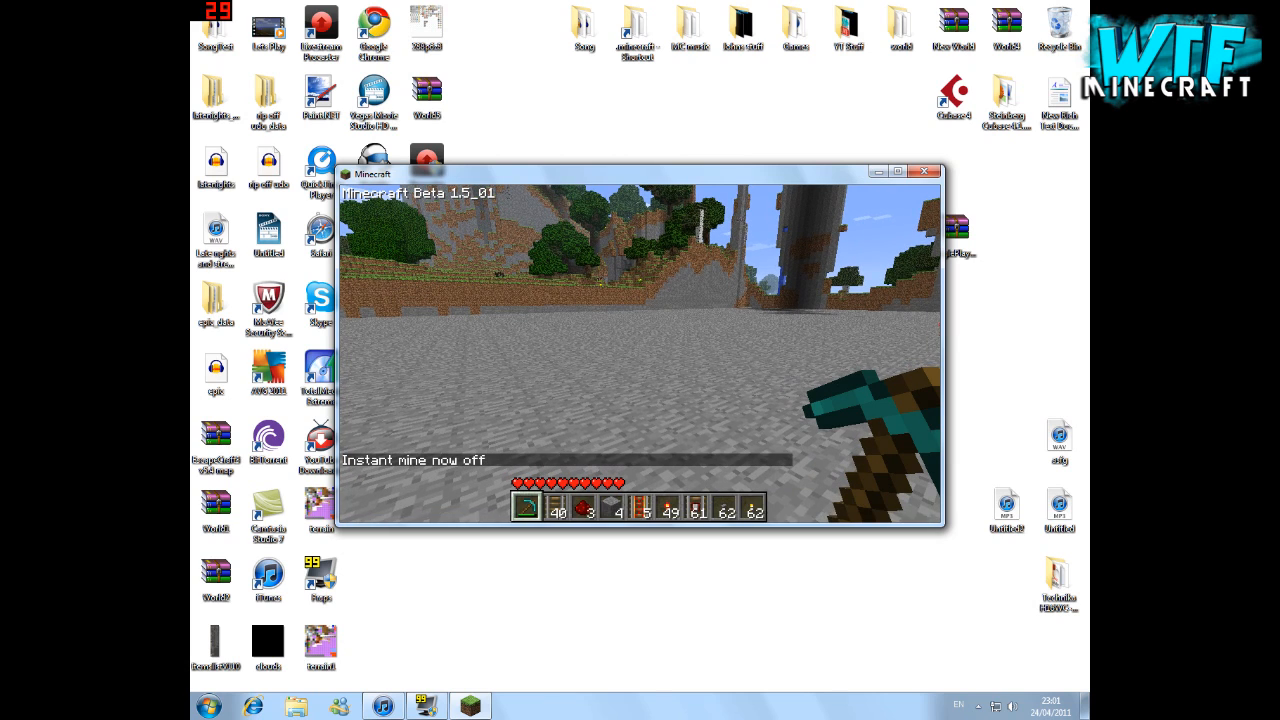
type("instantmi")
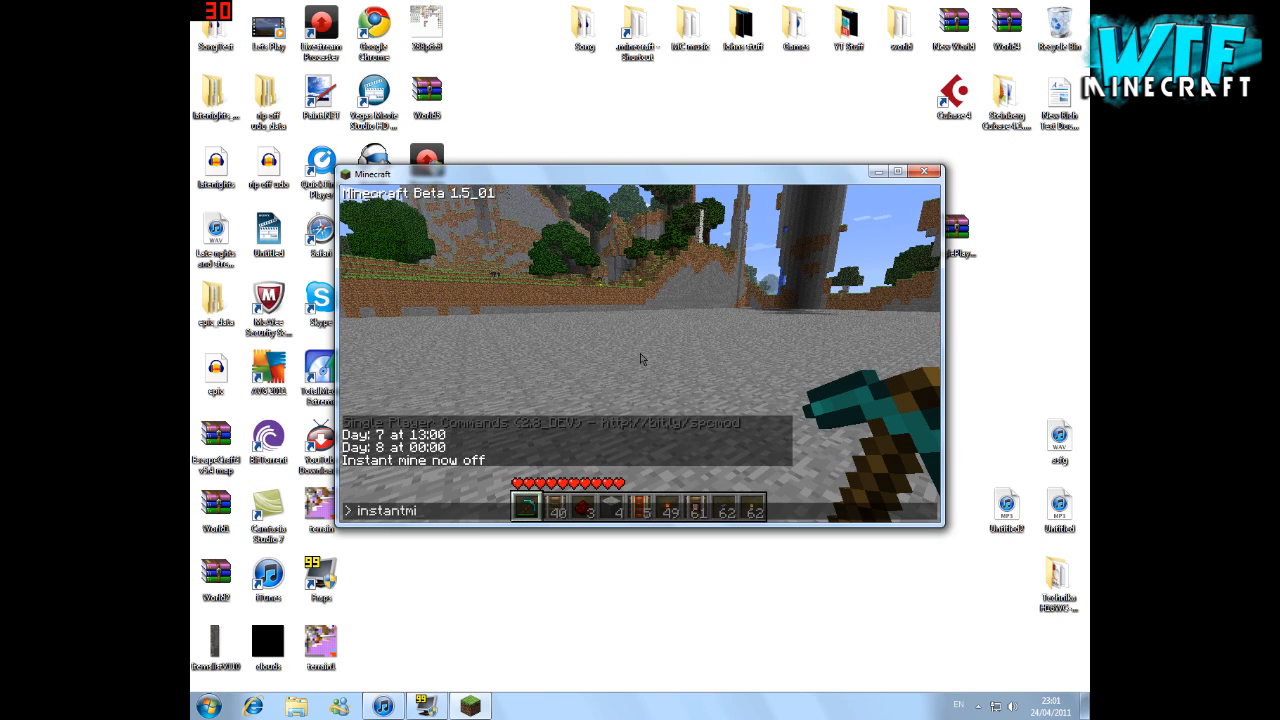